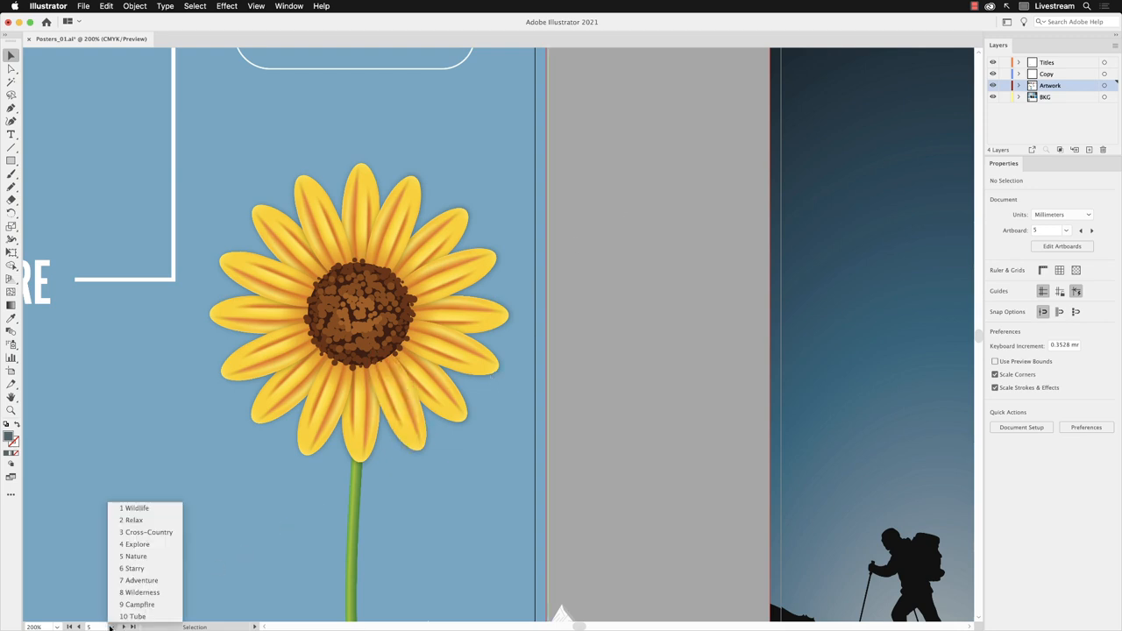
Jump to the Wildlife artboard from the artboard navigation list
{"action": "left_click", "coordinate": [133, 508]}
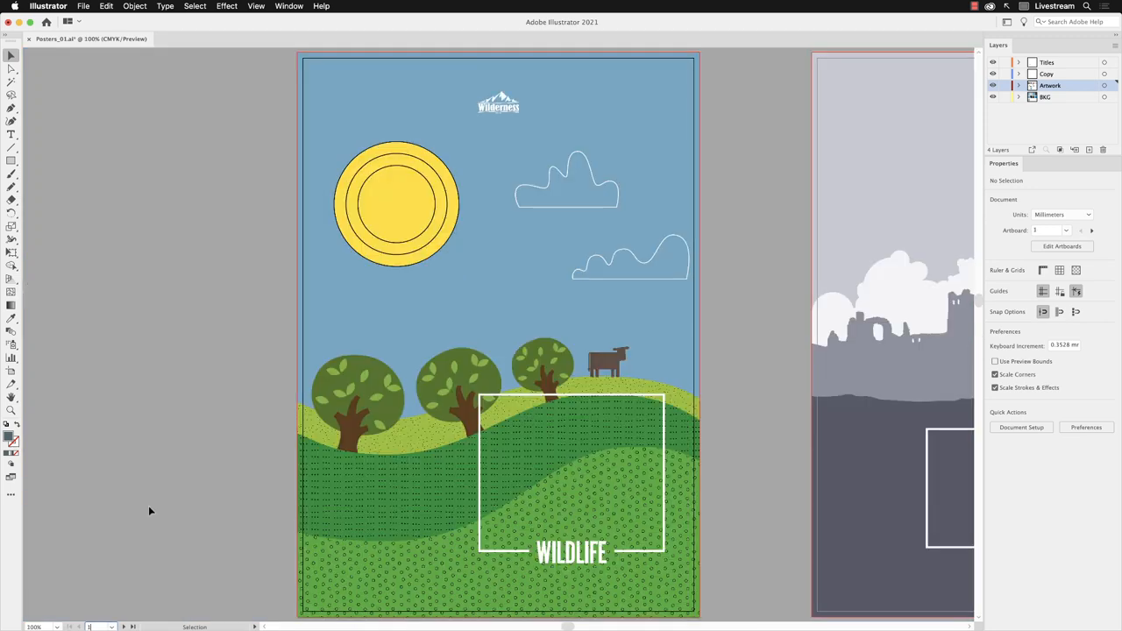
{"action": "mouse_move", "coordinate": [175, 452]}
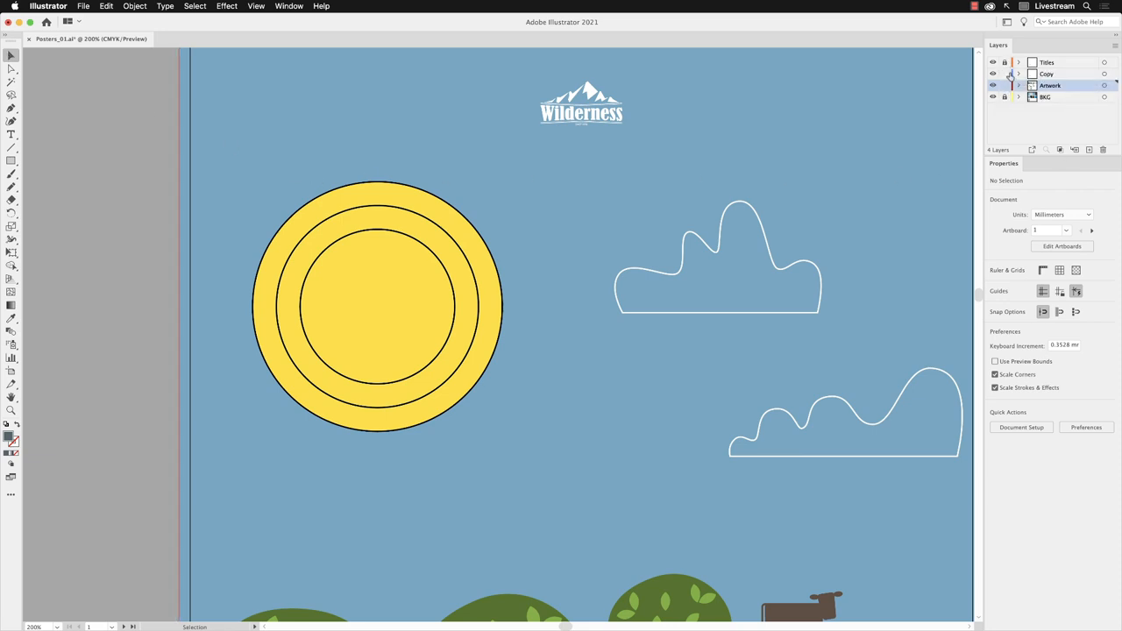
{"action": "mouse_move", "coordinate": [998, 87]}
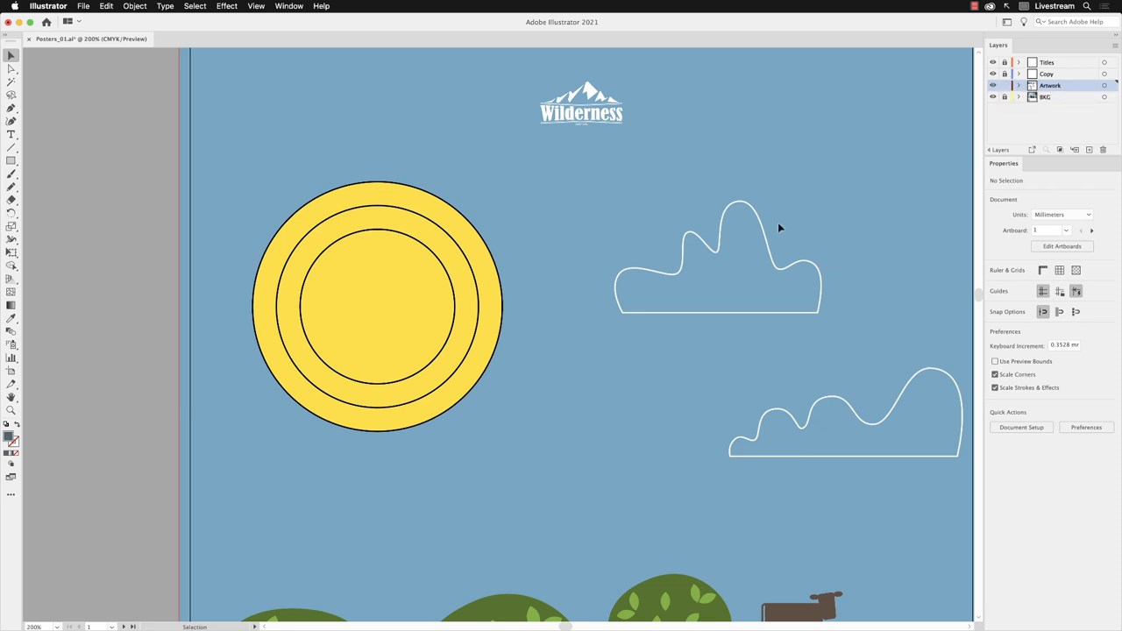
{"action": "mouse_move", "coordinate": [296, 232]}
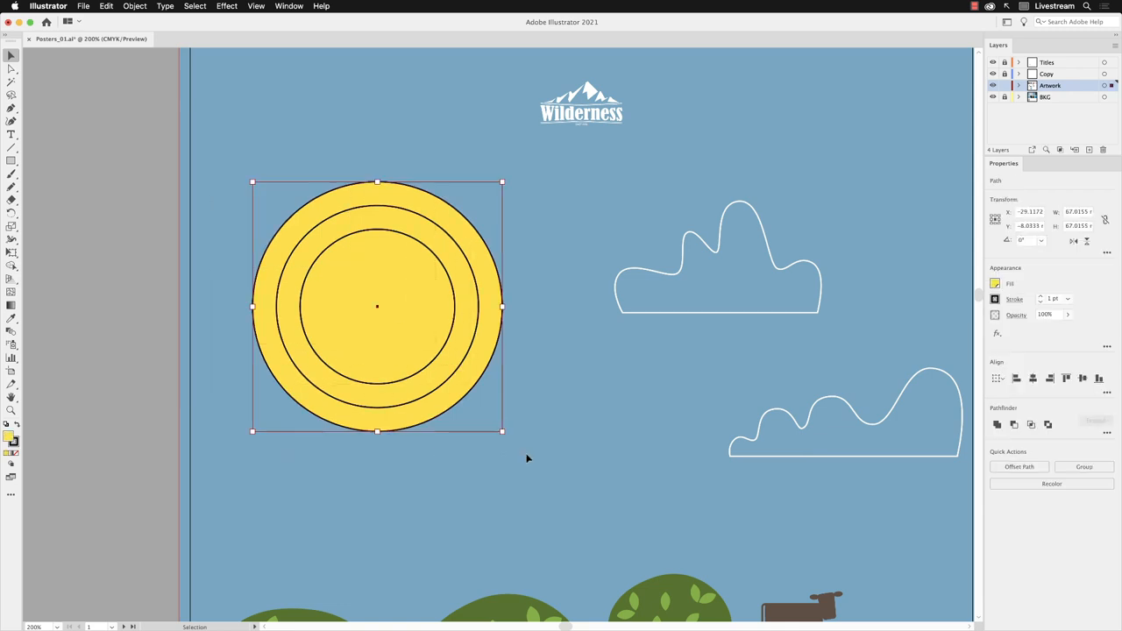
{"action": "mouse_move", "coordinate": [518, 421]}
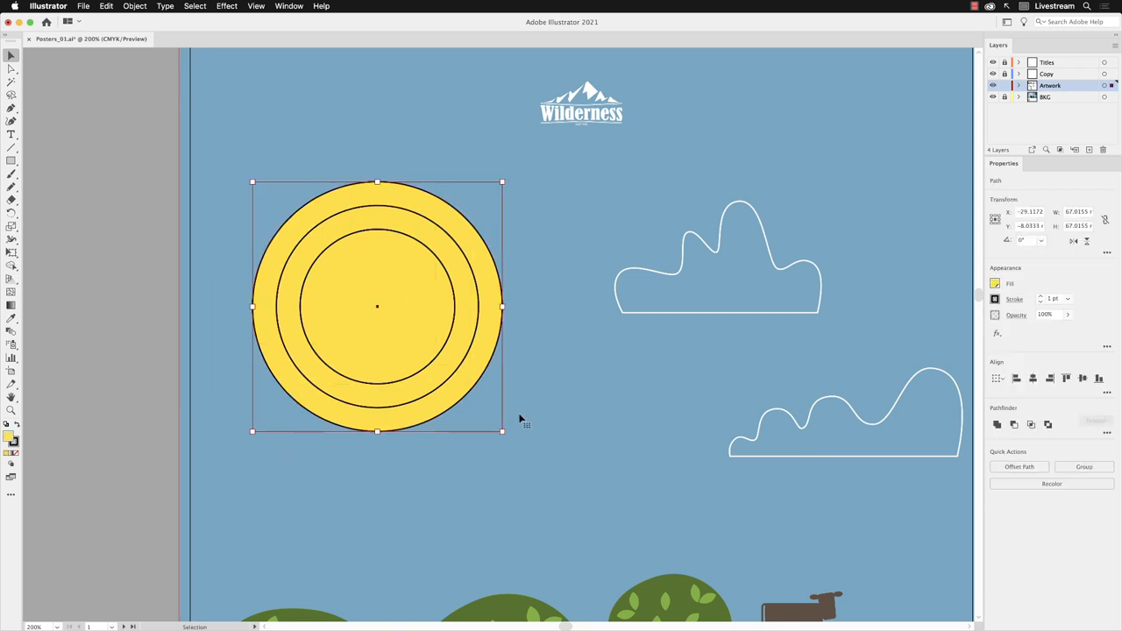
Choose Effect > Distort & Transform > Zig Zag for the selected sun
{"action": "left_click", "coordinate": [224, 7]}
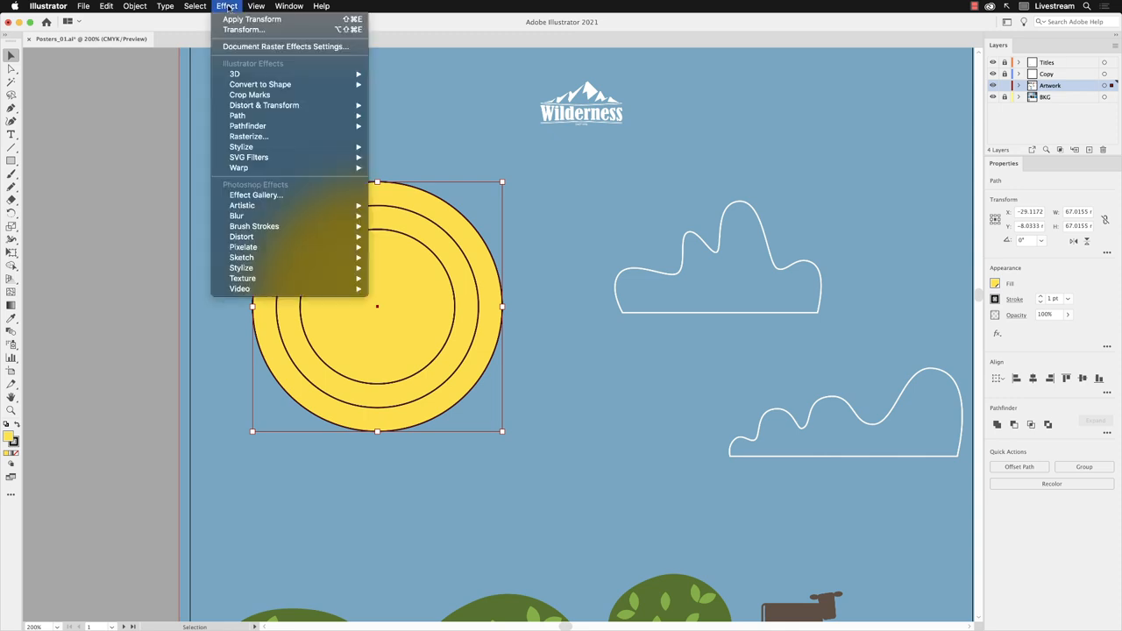
{"action": "mouse_move", "coordinate": [263, 105]}
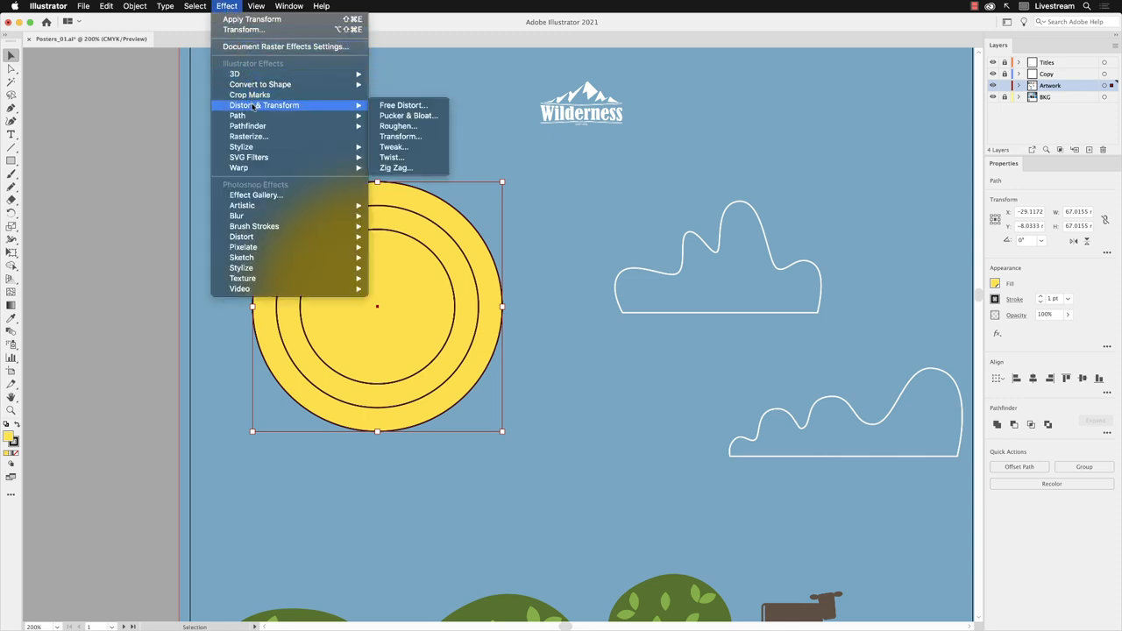
{"action": "mouse_move", "coordinate": [396, 147]}
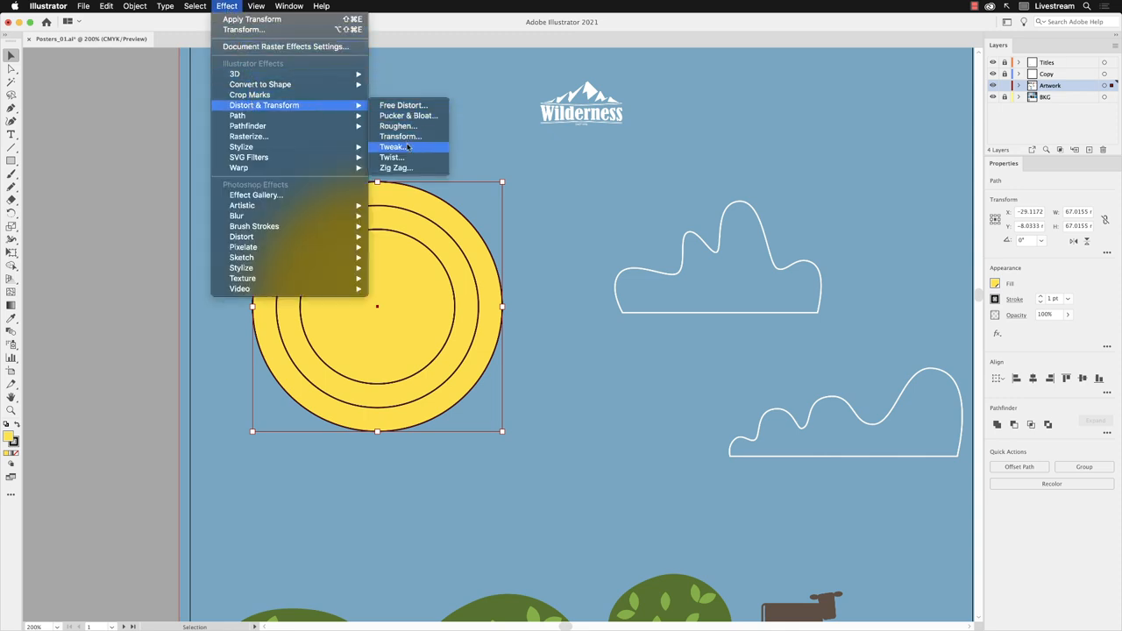
{"action": "mouse_move", "coordinate": [435, 169]}
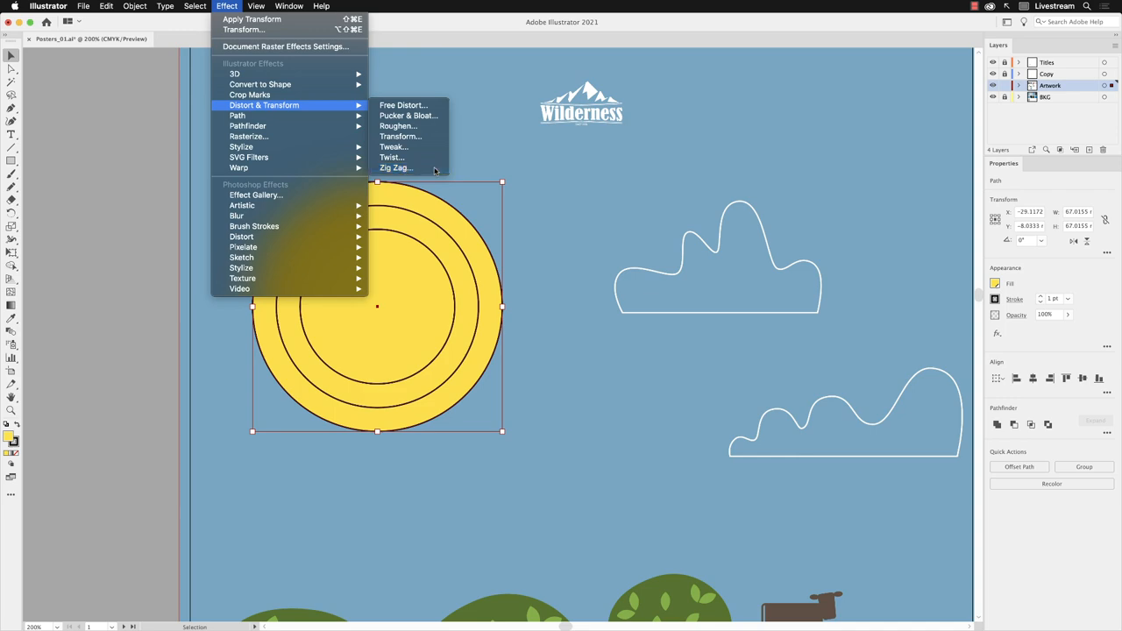
{"action": "left_click", "coordinate": [396, 168]}
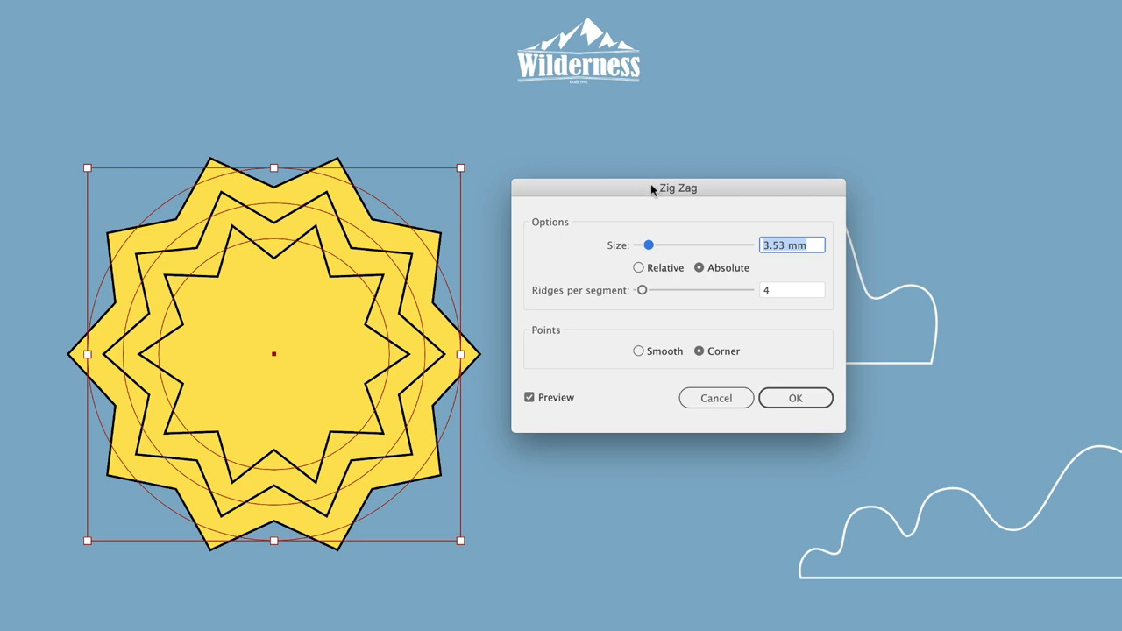
{"action": "mouse_move", "coordinate": [652, 367]}
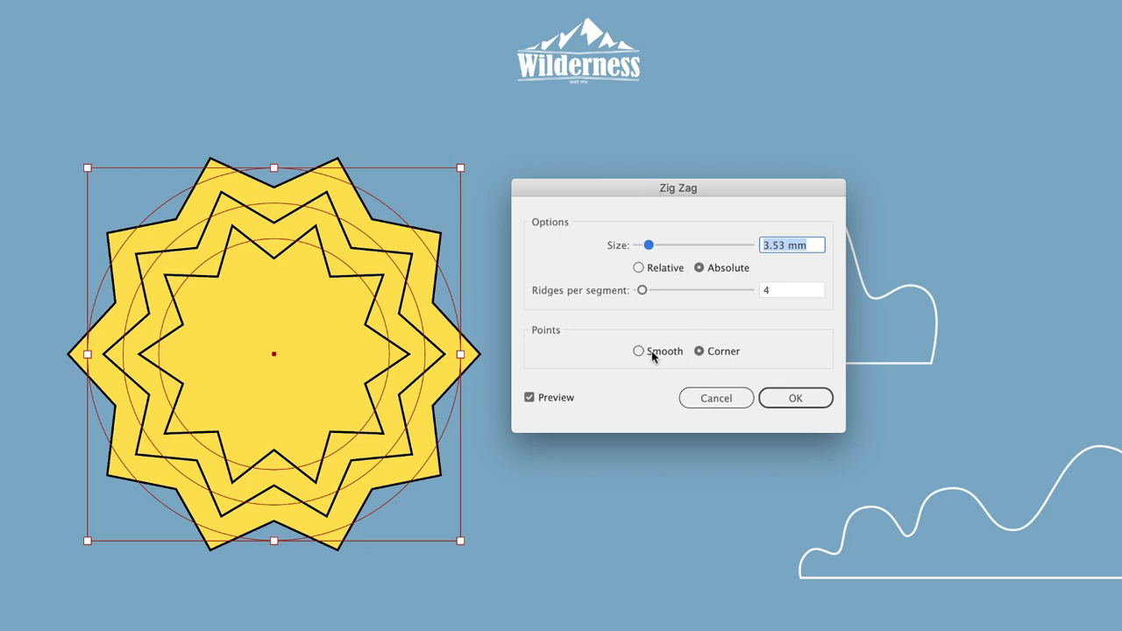
Set Zig Zag points to Smooth and the wave size to 2.82 mm
{"action": "left_click", "coordinate": [636, 351]}
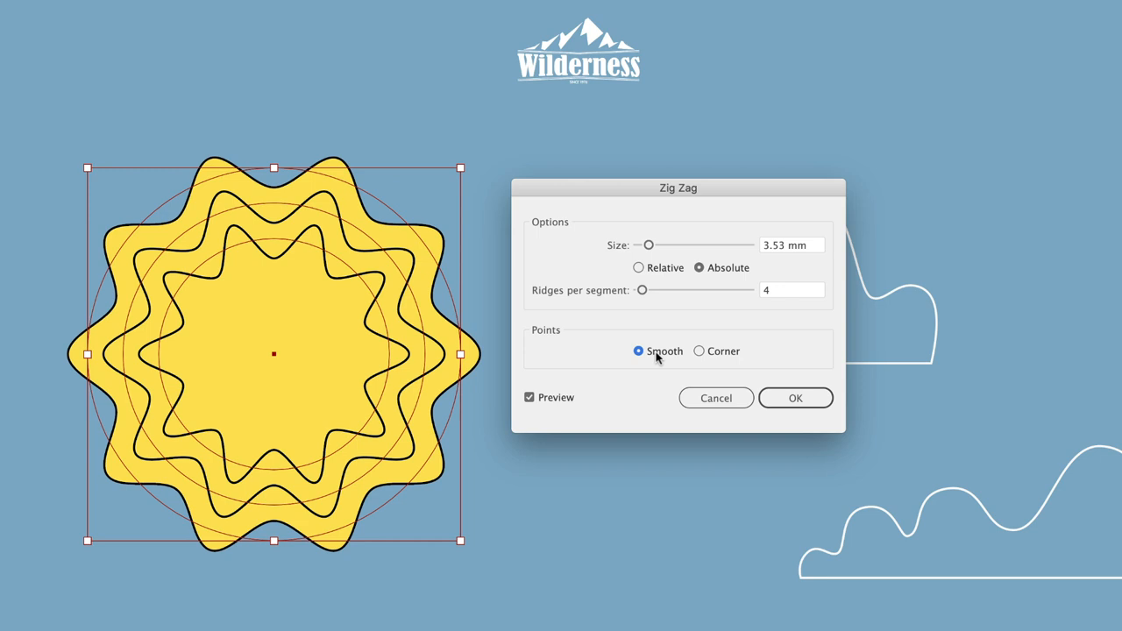
{"action": "left_click_drag", "start_coordinate": [649, 246], "coordinate": [676, 245]}
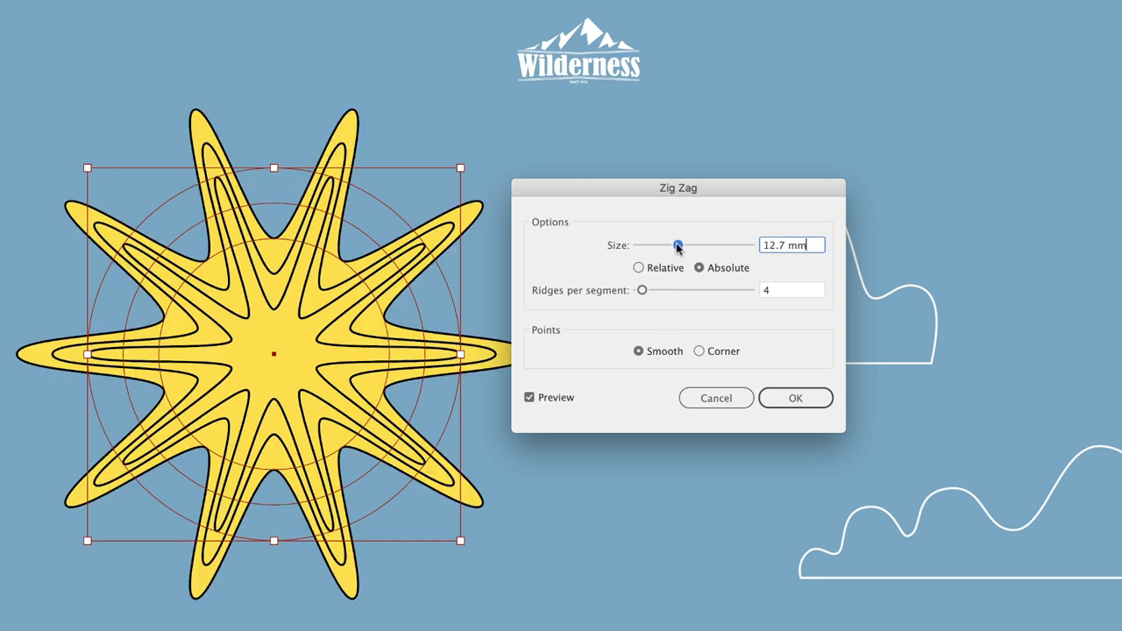
{"action": "left_click_drag", "start_coordinate": [676, 245], "coordinate": [642, 246]}
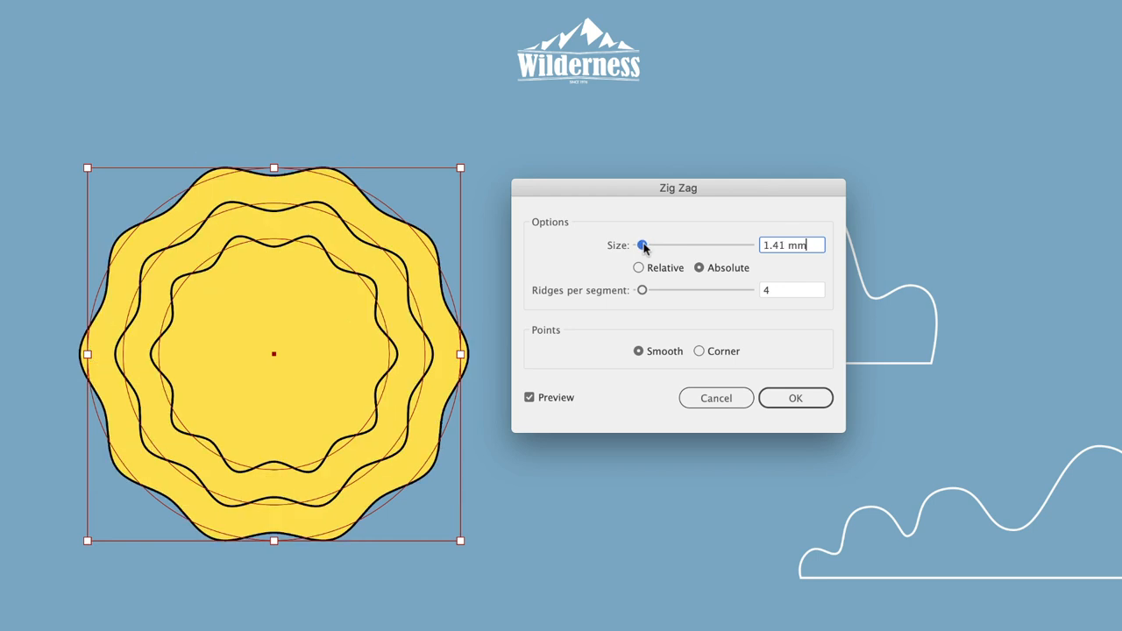
{"action": "left_click_drag", "start_coordinate": [642, 246], "coordinate": [649, 245]}
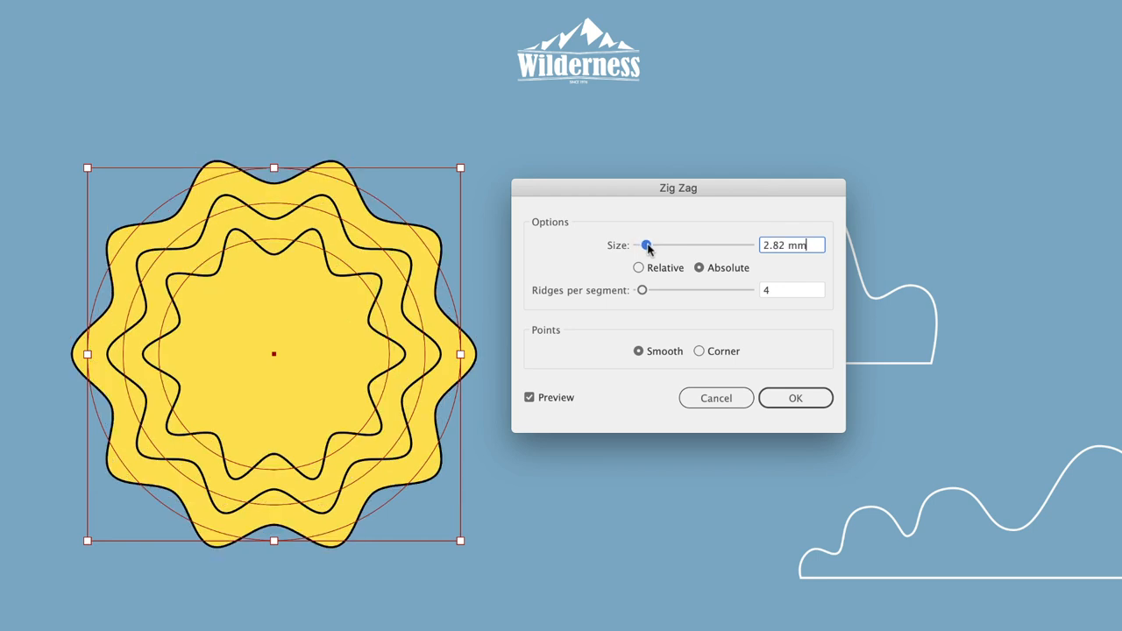
{"action": "mouse_move", "coordinate": [568, 295]}
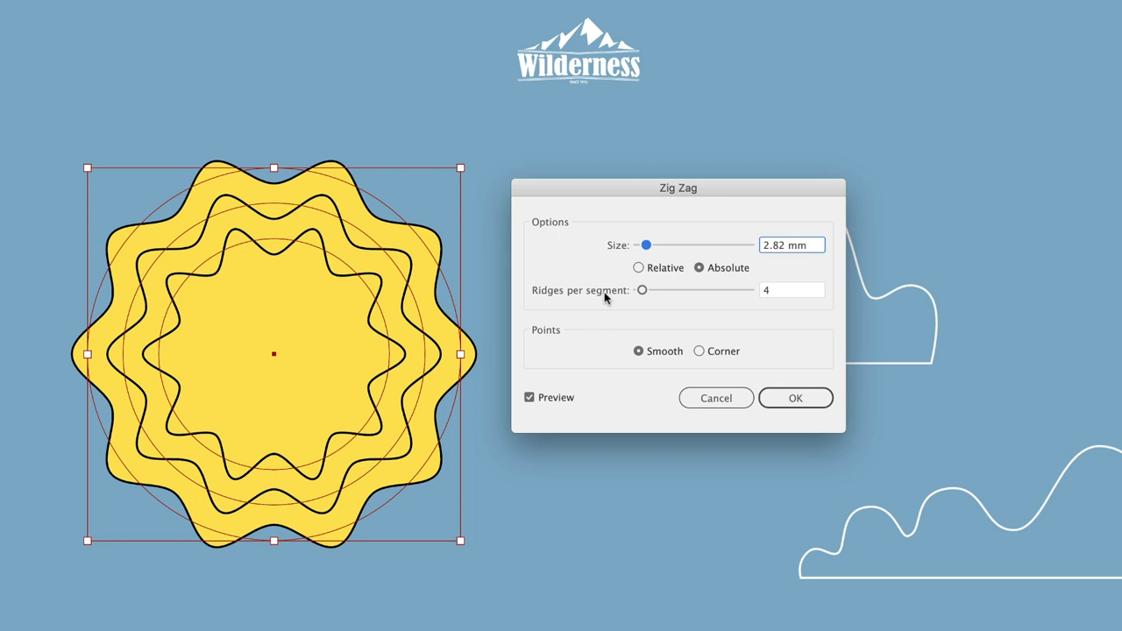
Raise ridges per segment to 25 and apply the Zig Zag effect with OK
{"action": "left_click", "coordinate": [642, 291]}
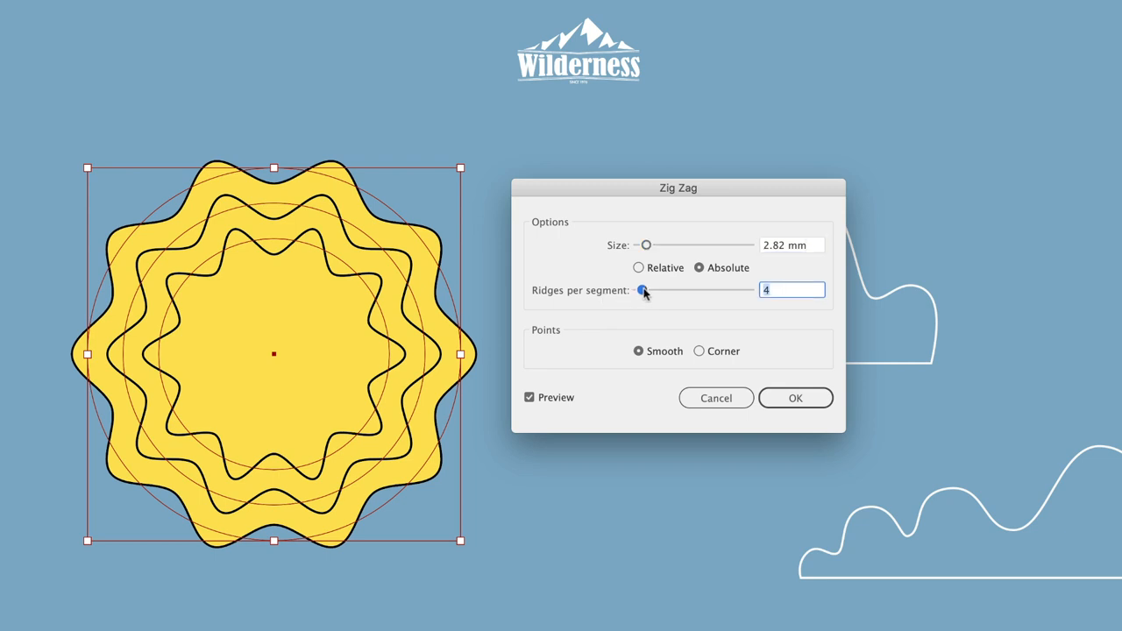
{"action": "left_click_drag", "start_coordinate": [640, 291], "coordinate": [647, 291]}
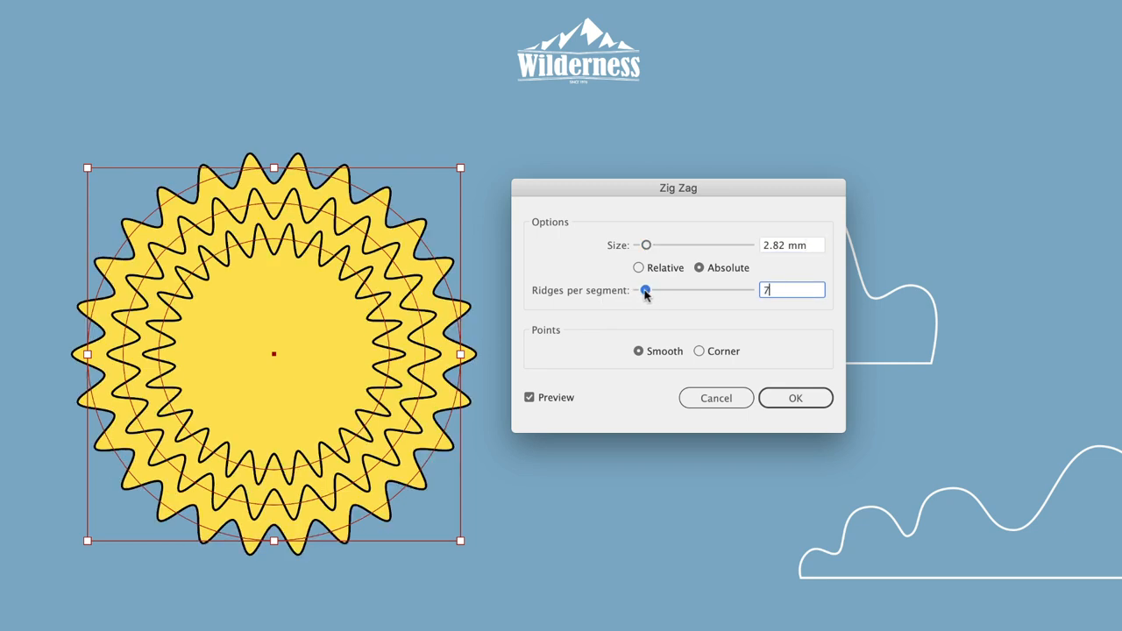
{"action": "left_click_drag", "start_coordinate": [645, 291], "coordinate": [649, 291]}
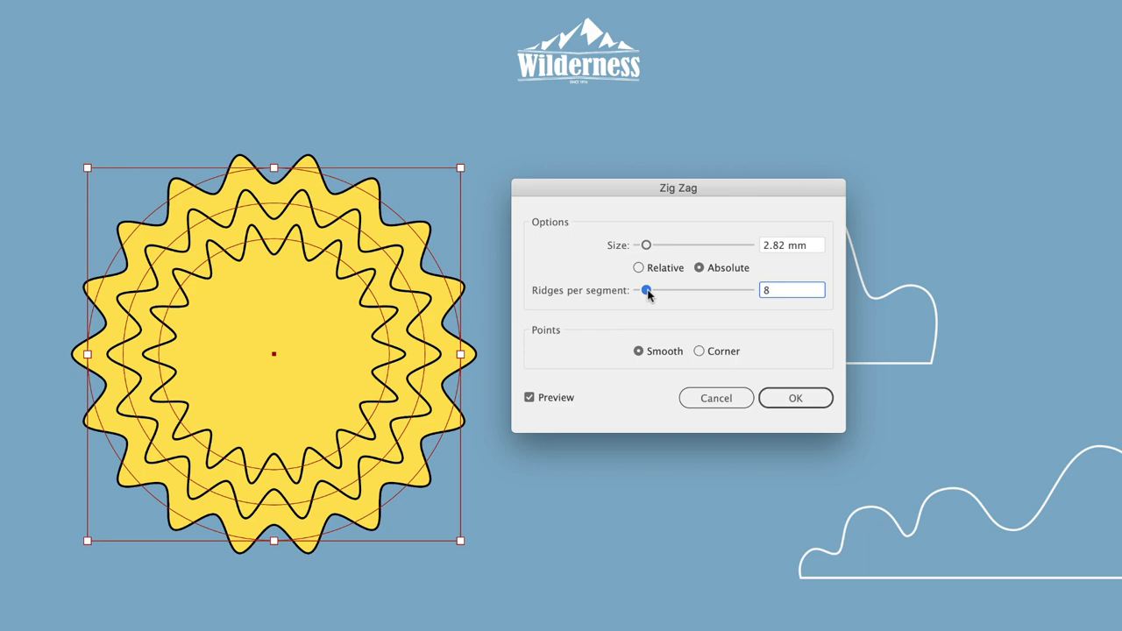
{"action": "left_click_drag", "start_coordinate": [649, 291], "coordinate": [662, 291]}
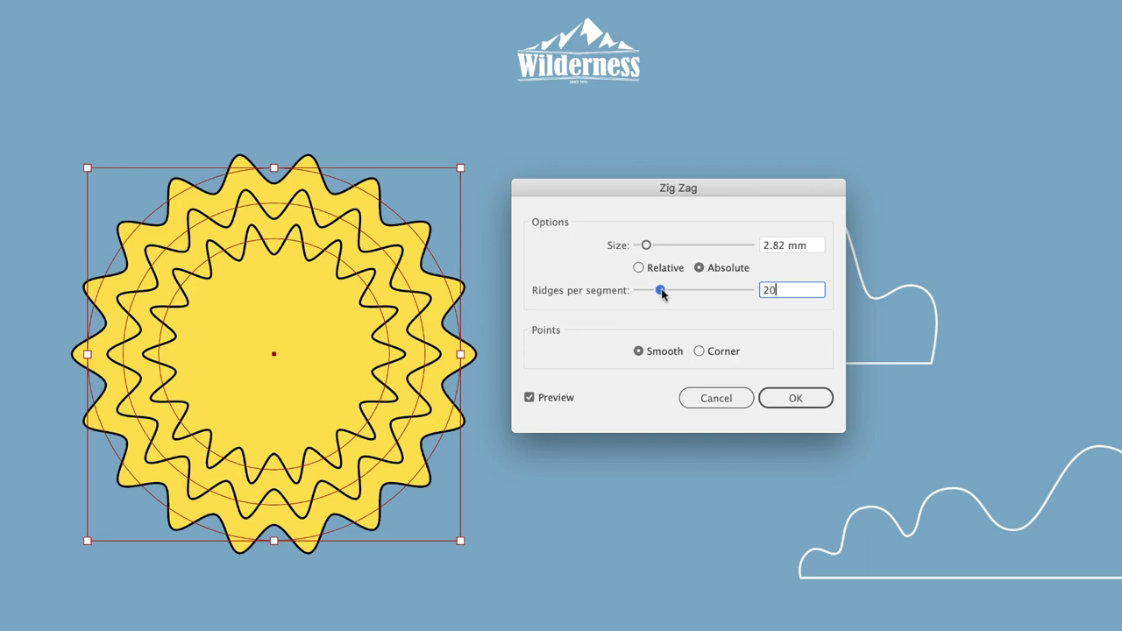
{"action": "left_click_drag", "start_coordinate": [659, 291], "coordinate": [666, 291]}
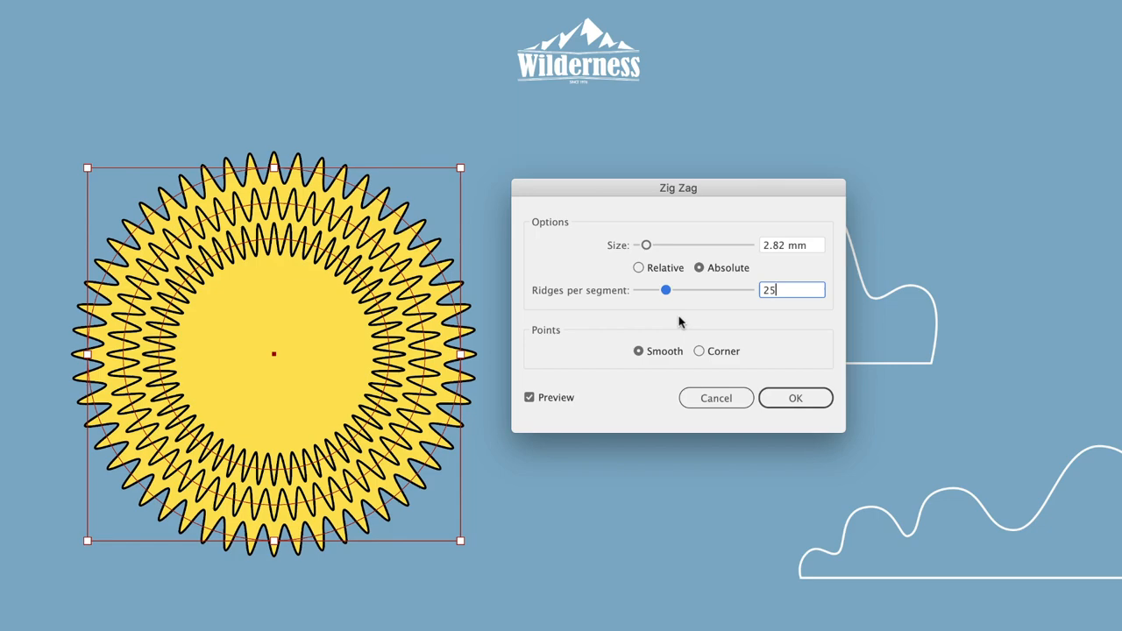
{"action": "left_click", "coordinate": [796, 398]}
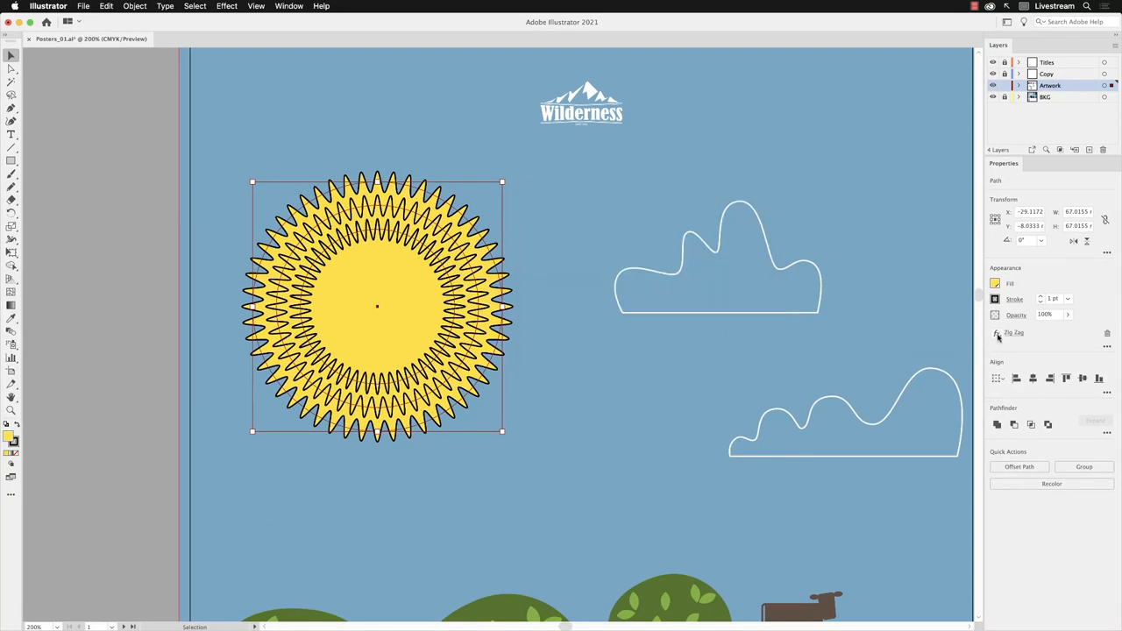
{"action": "mouse_move", "coordinate": [1009, 333]}
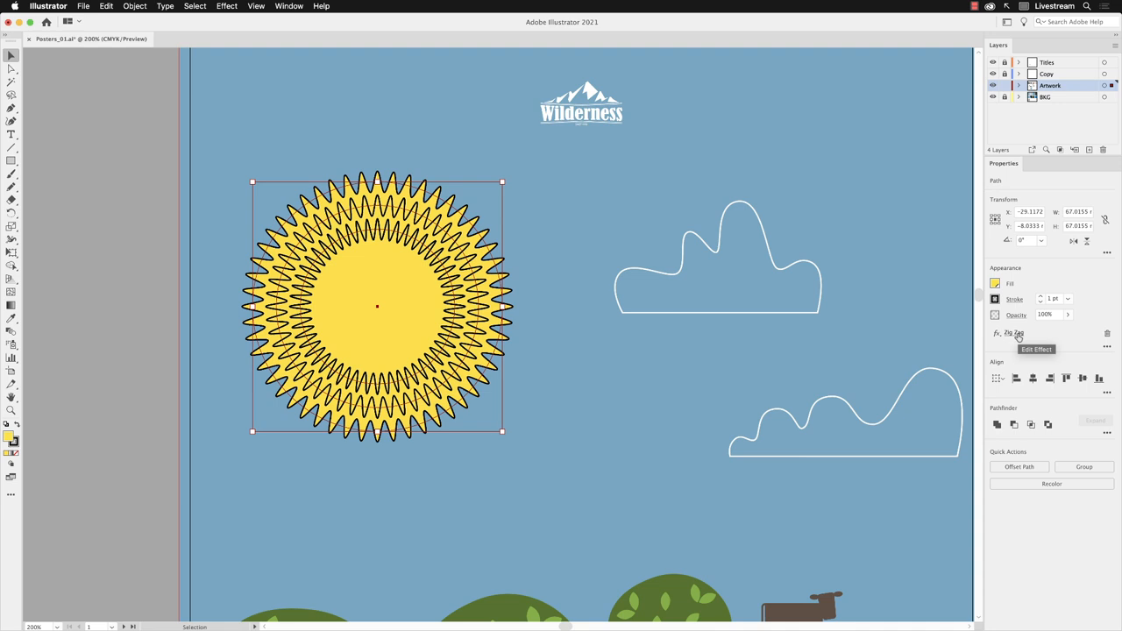
Deselect the sun by clicking empty artboard to view the finished sunburst
{"action": "left_click", "coordinate": [607, 340]}
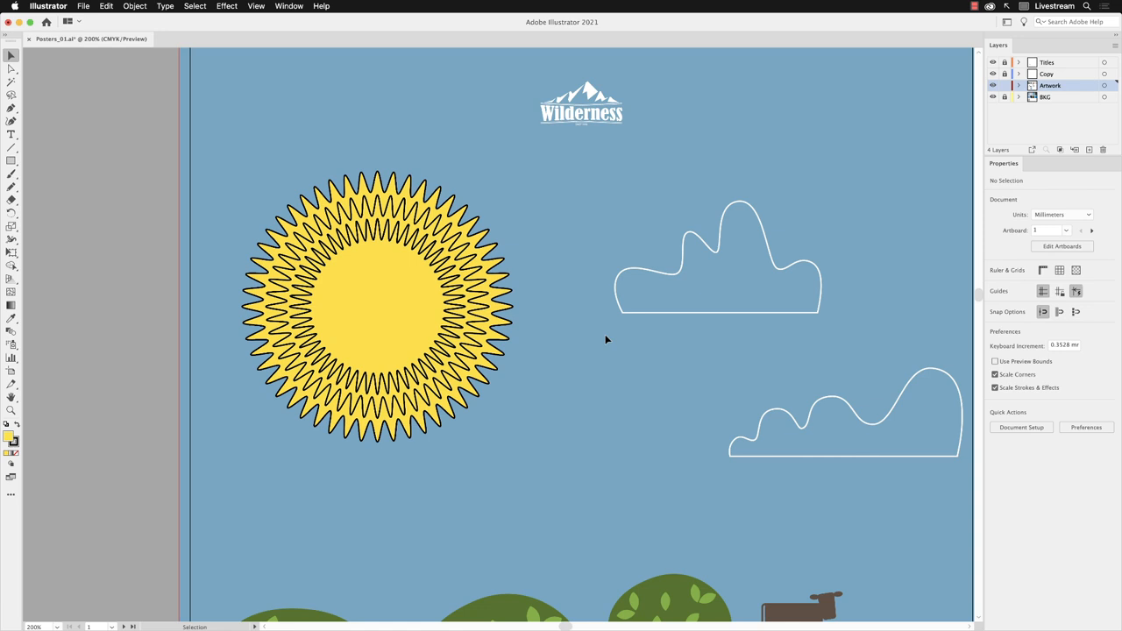